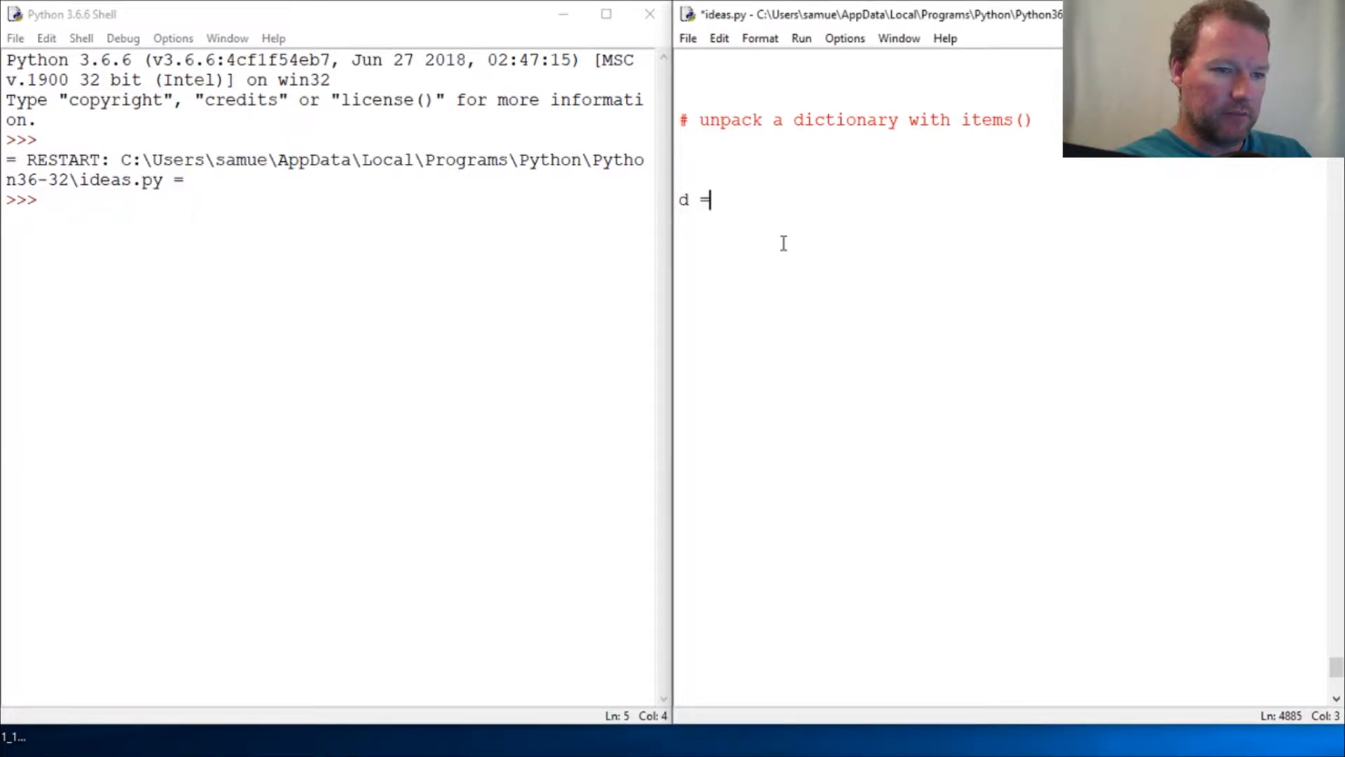
# Step: Define d as {'Carbohydrates': 12, 'Cholesterol': 0.015, 'Fat': 5, 'Protein': 9, 'Sodium': 0.13}, run and print it
pyautogui.write('" "')
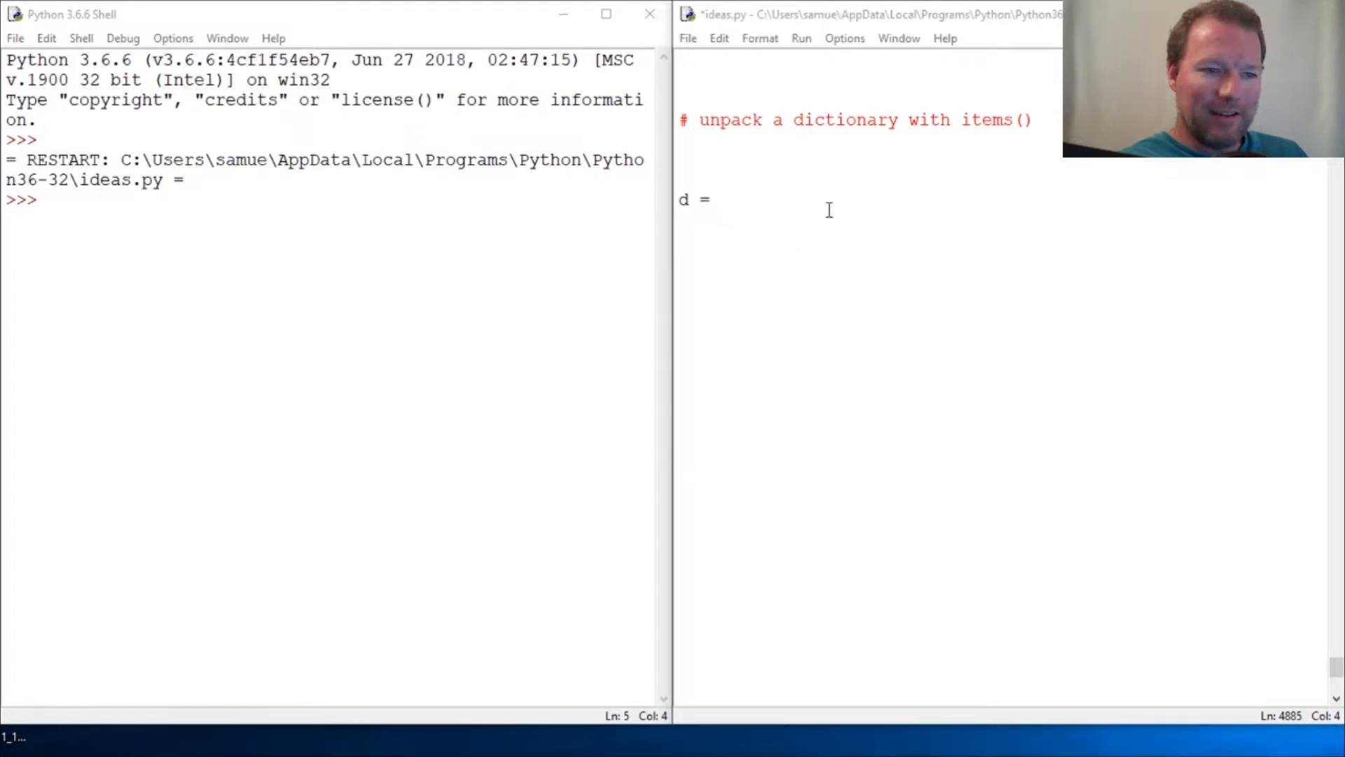
pyautogui.write("{'Carbohydrates': 12, 'Cholesterol': 0.015, 'Fat': 5, 'Protein': 9, 'Sodium': 0.13}")
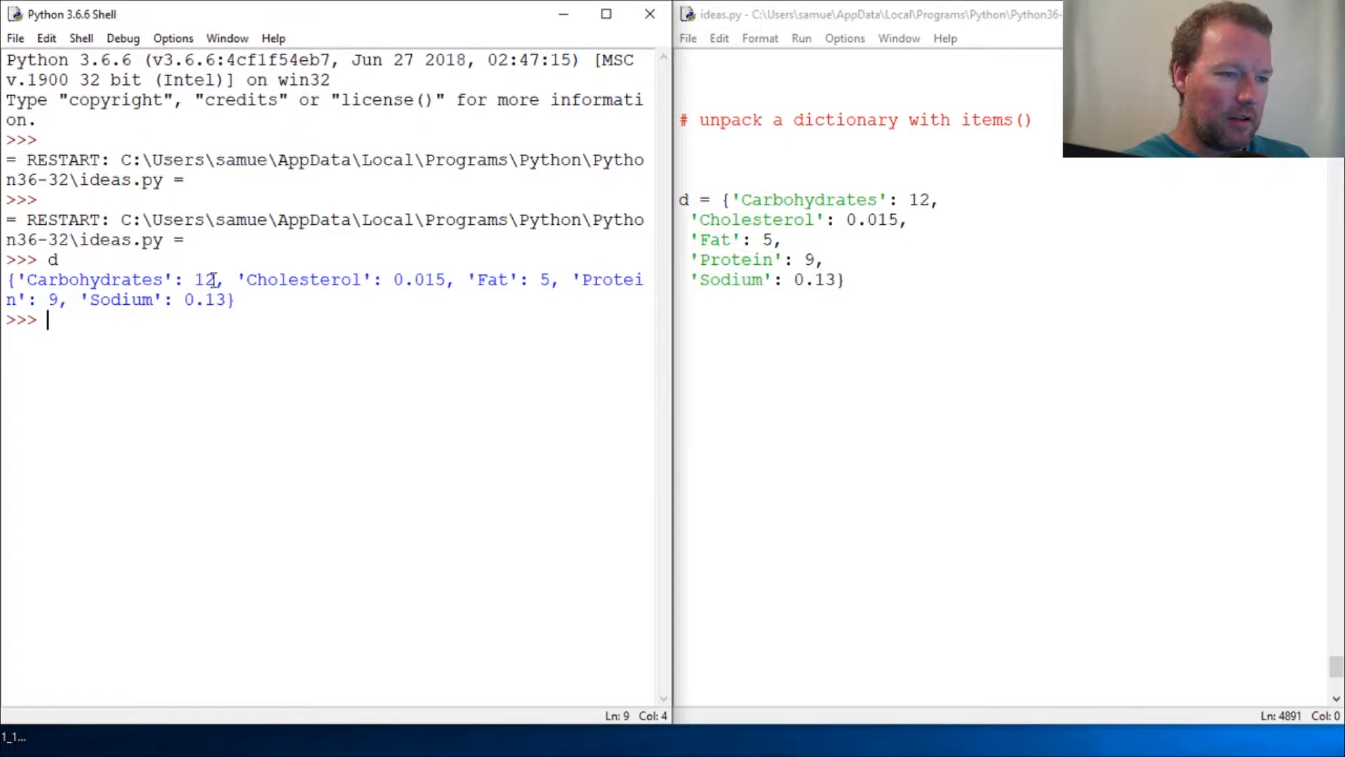
# Step: Run dir(d) in the shell to list the dictionary's methods
pyautogui.doubleClick(203, 280)
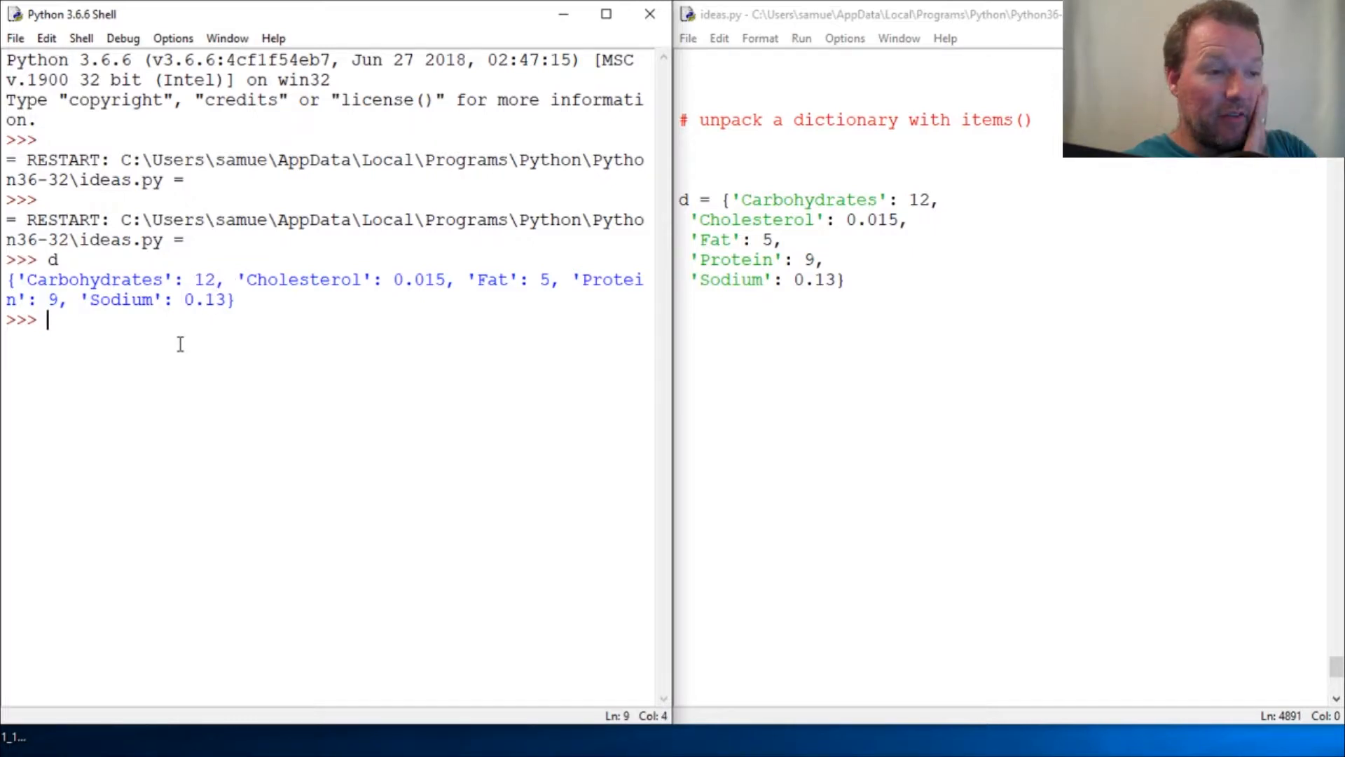
pyautogui.moveTo(226, 347)
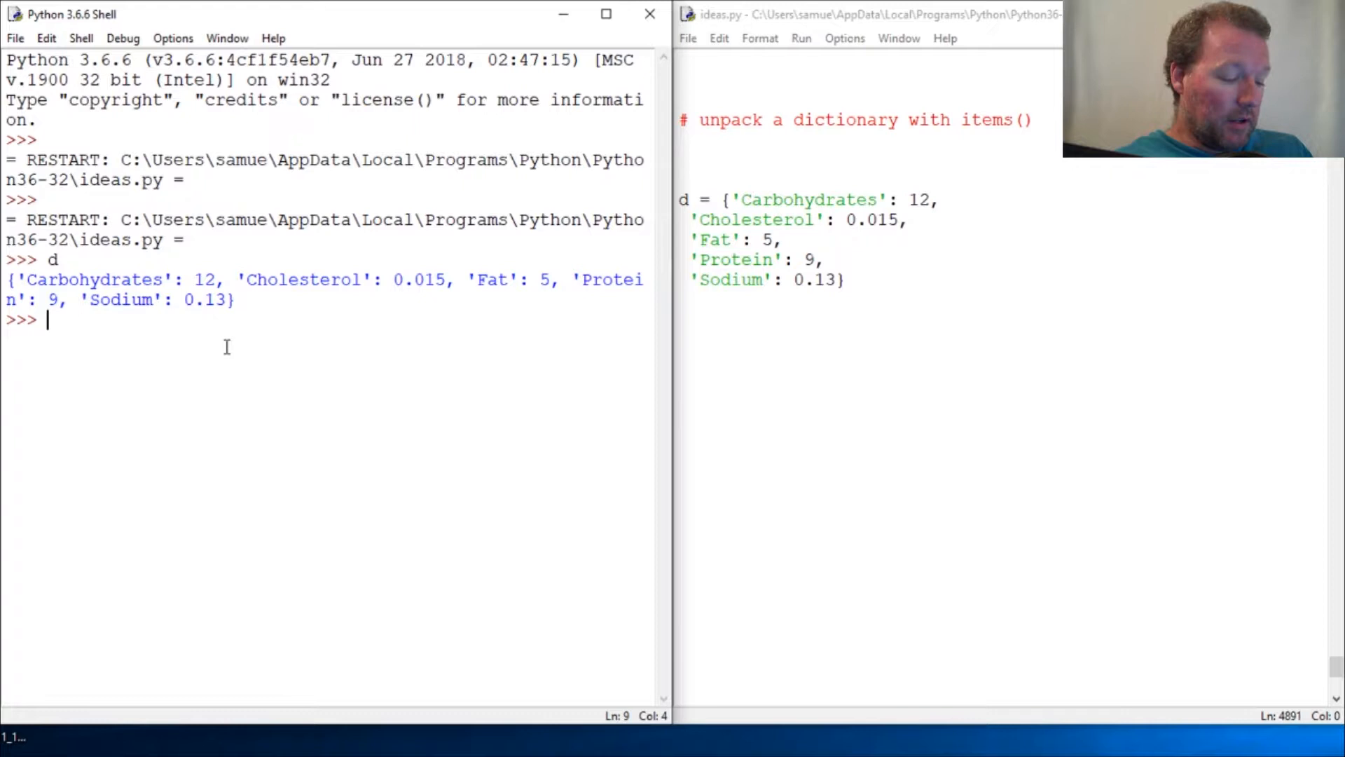
pyautogui.write('dir(d')
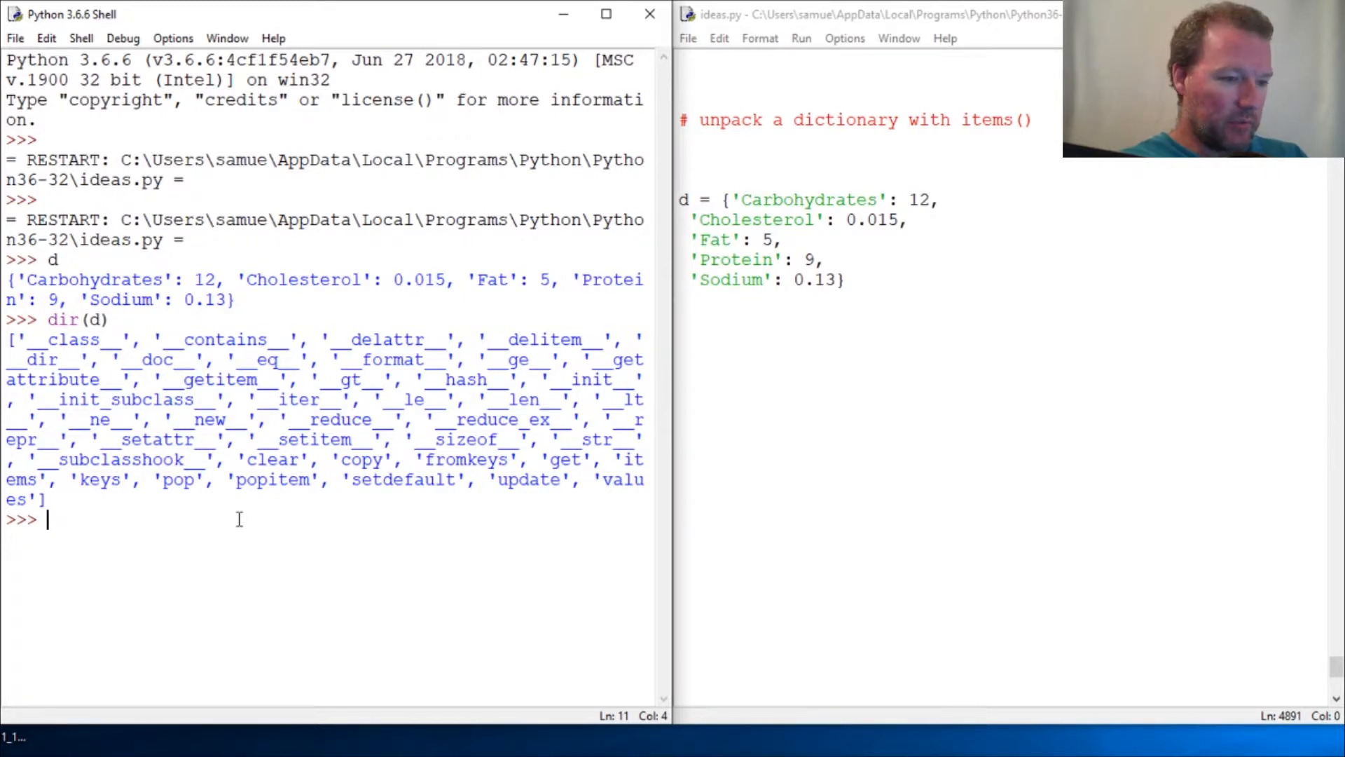
# Step: Evaluate d.items() in the shell to see the nutrient key-value pairs
pyautogui.write('d.itesm')
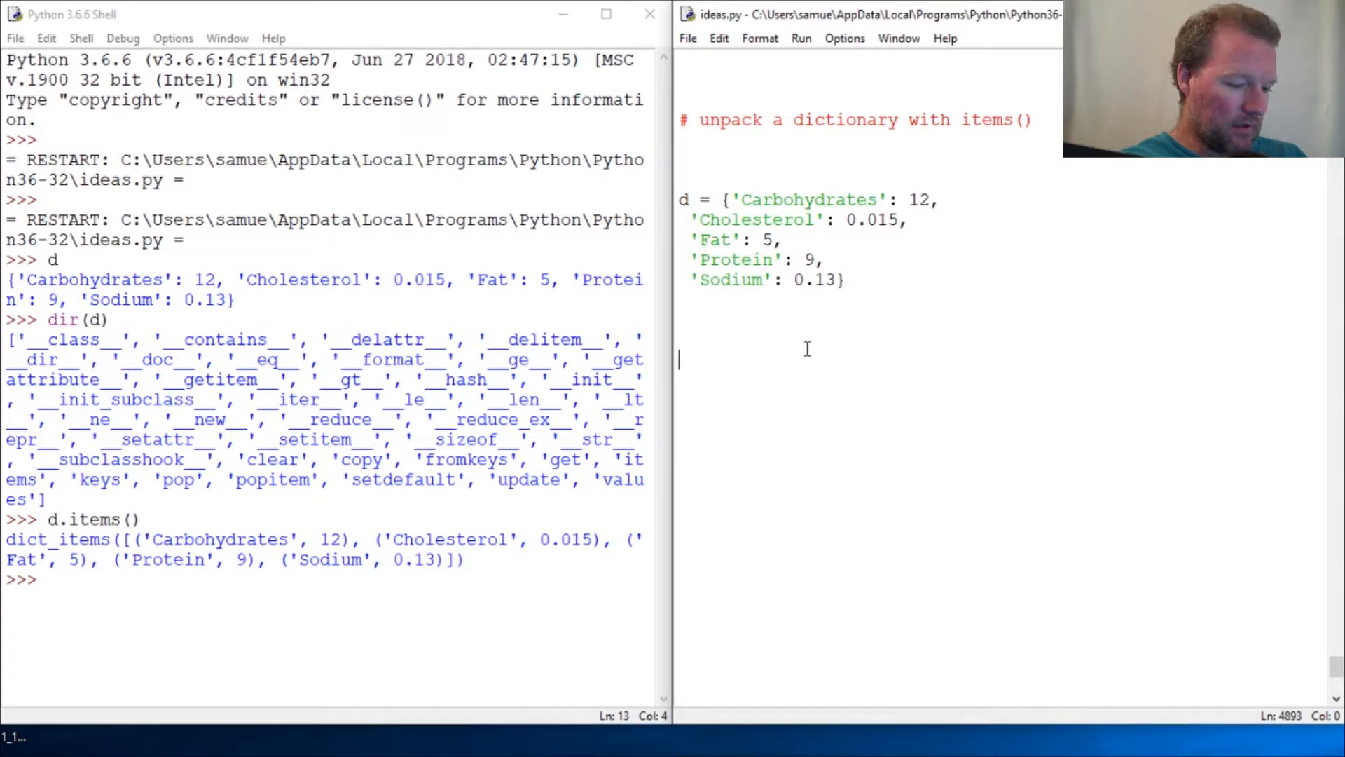
# Step: Begin the line group,amount = zip(* in ideas.py
pyautogui.write('group')
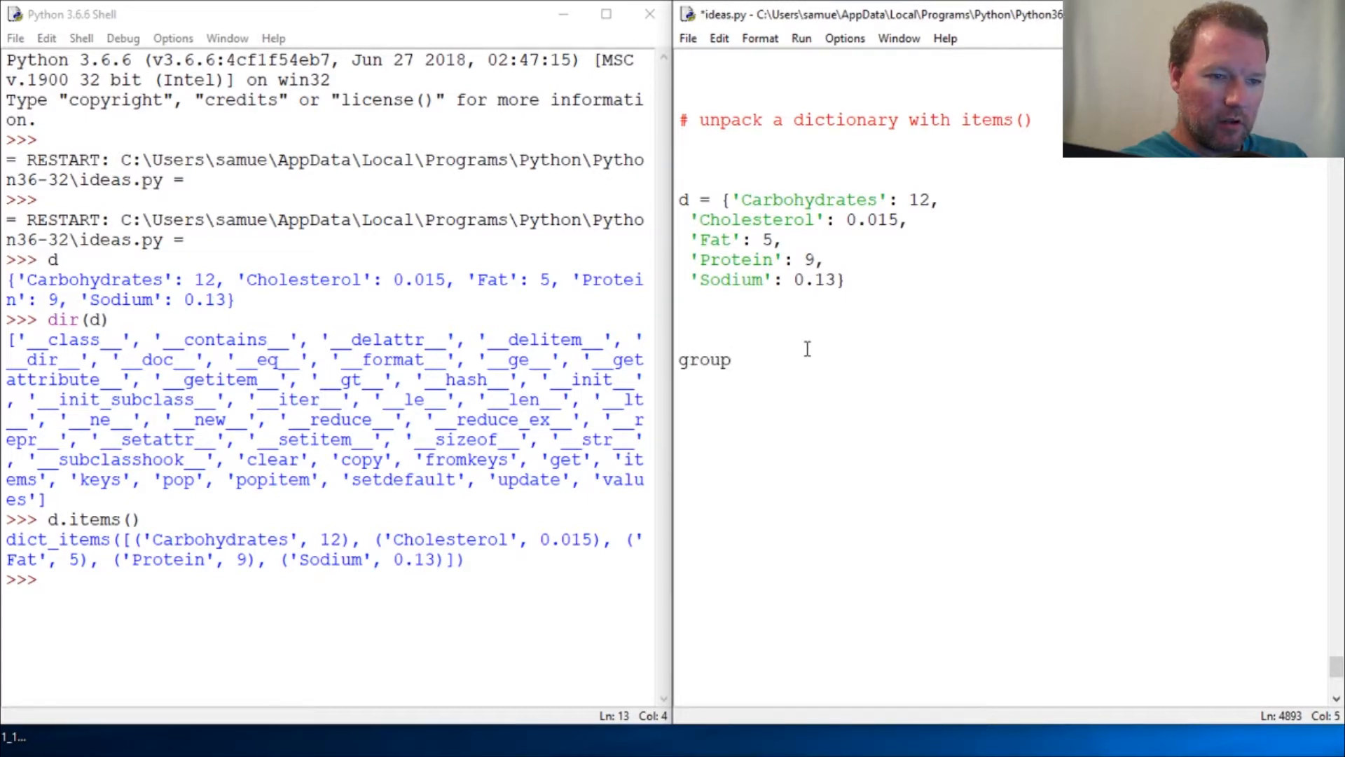
pyautogui.write(',')
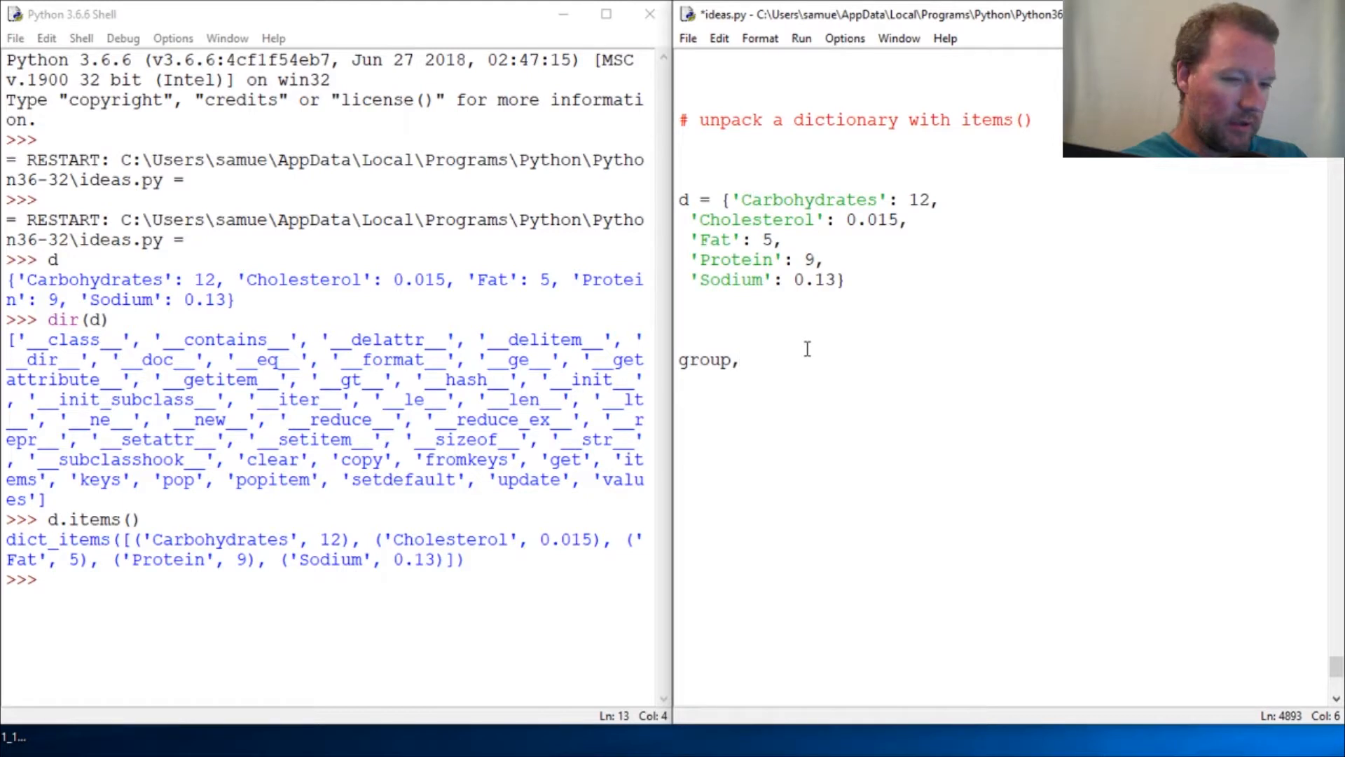
pyautogui.write('amount =')
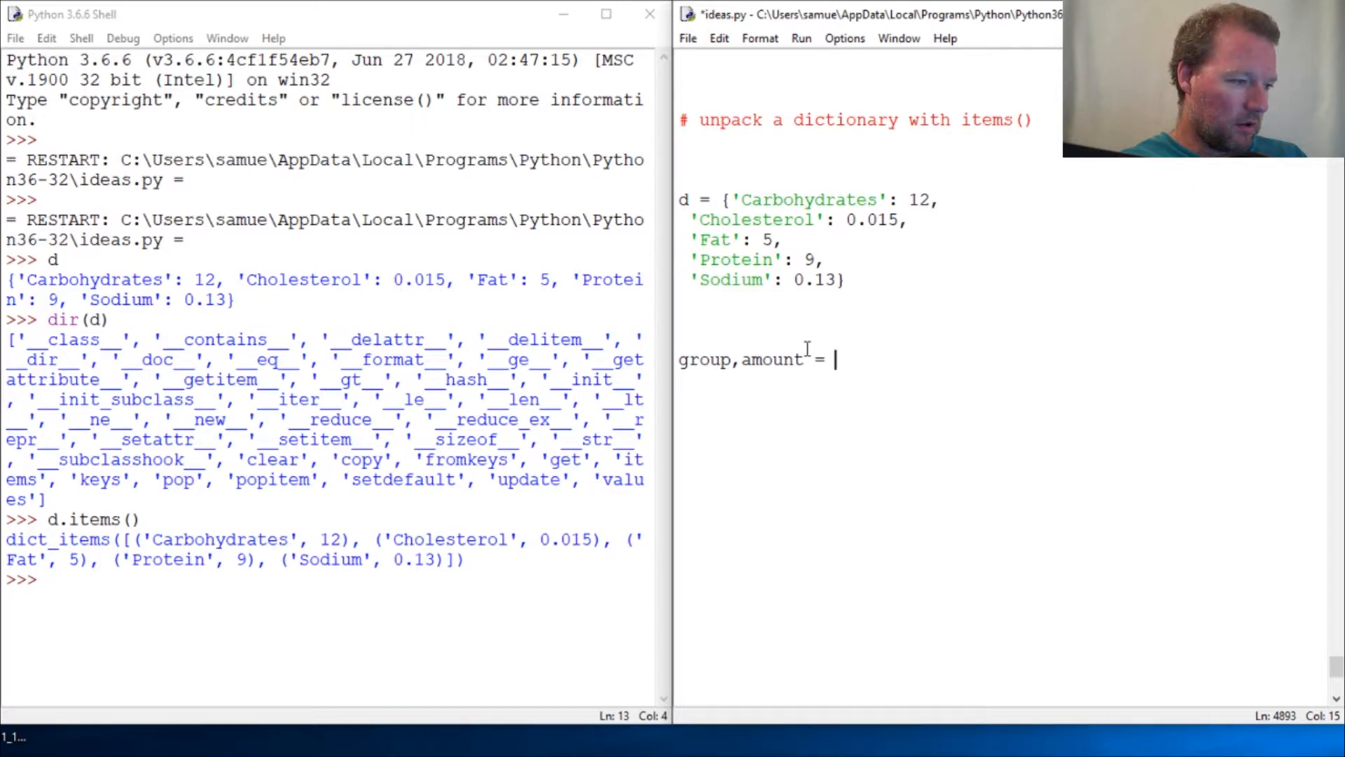
pyautogui.write('zip')
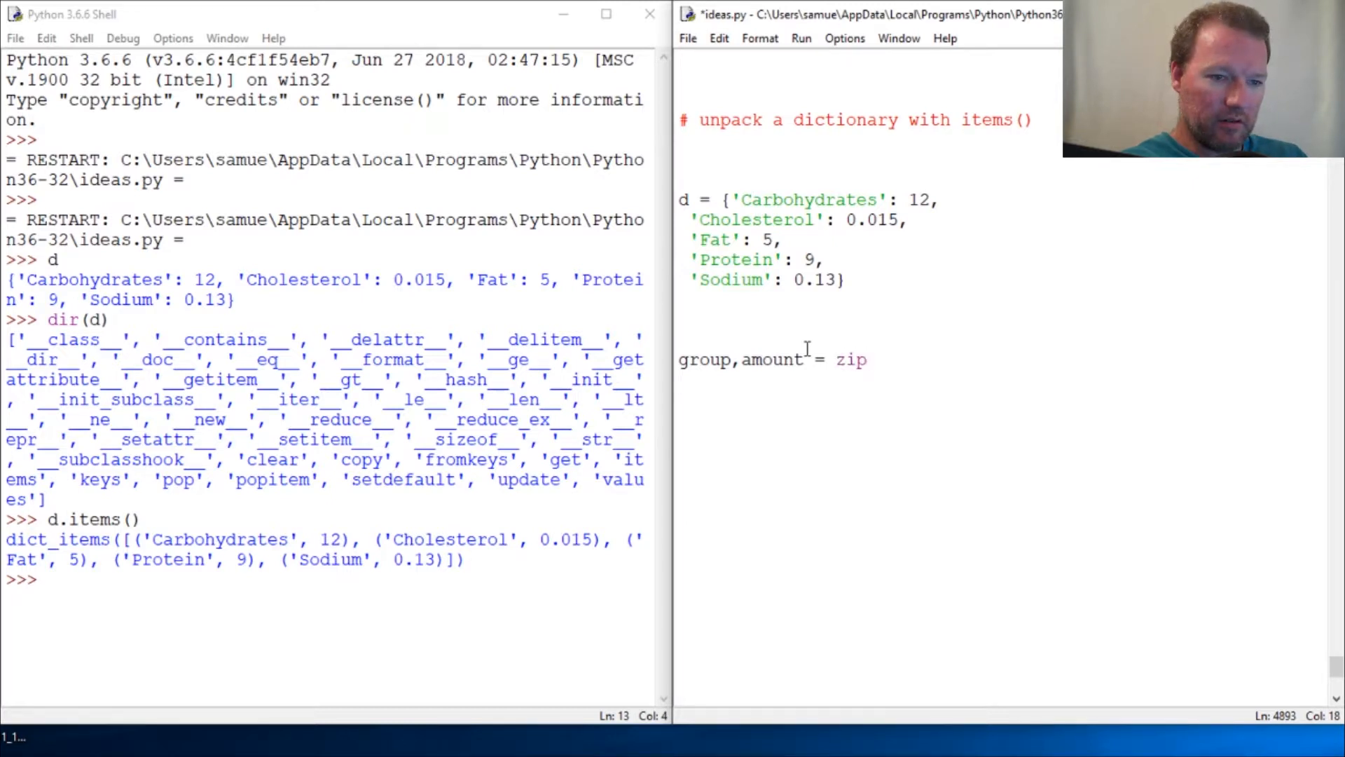
pyautogui.write('(*')
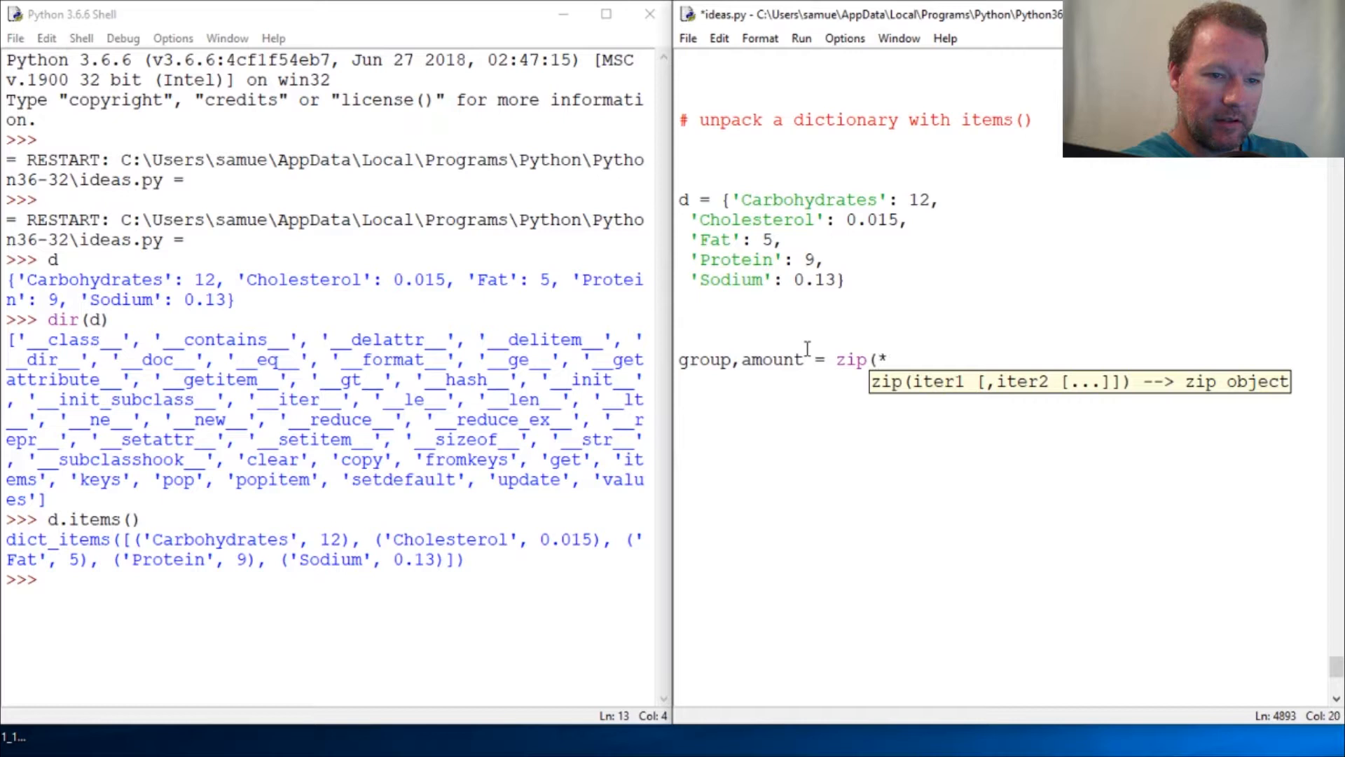
# Step: Finish the line with d.items()), correcting the closing parenthesis
pyautogui.write('d')
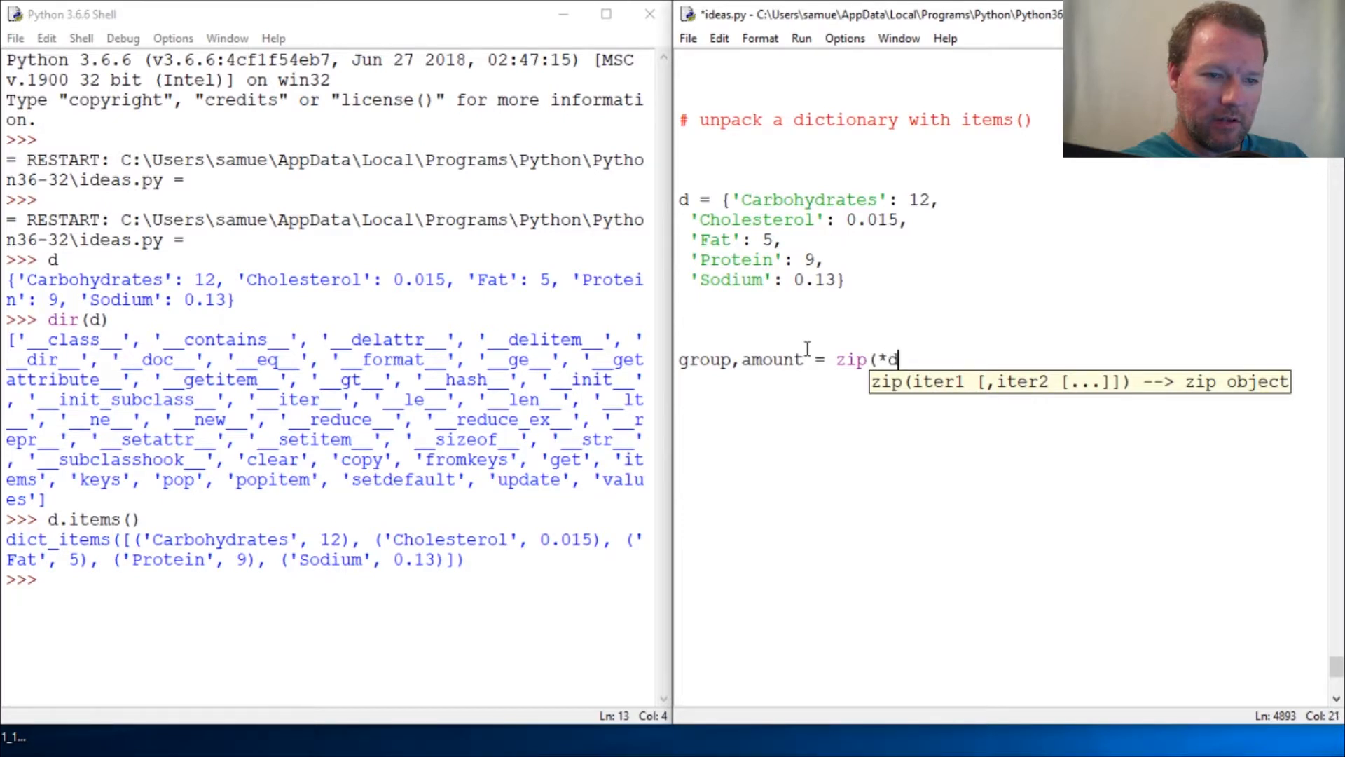
pyautogui.write('.items()')
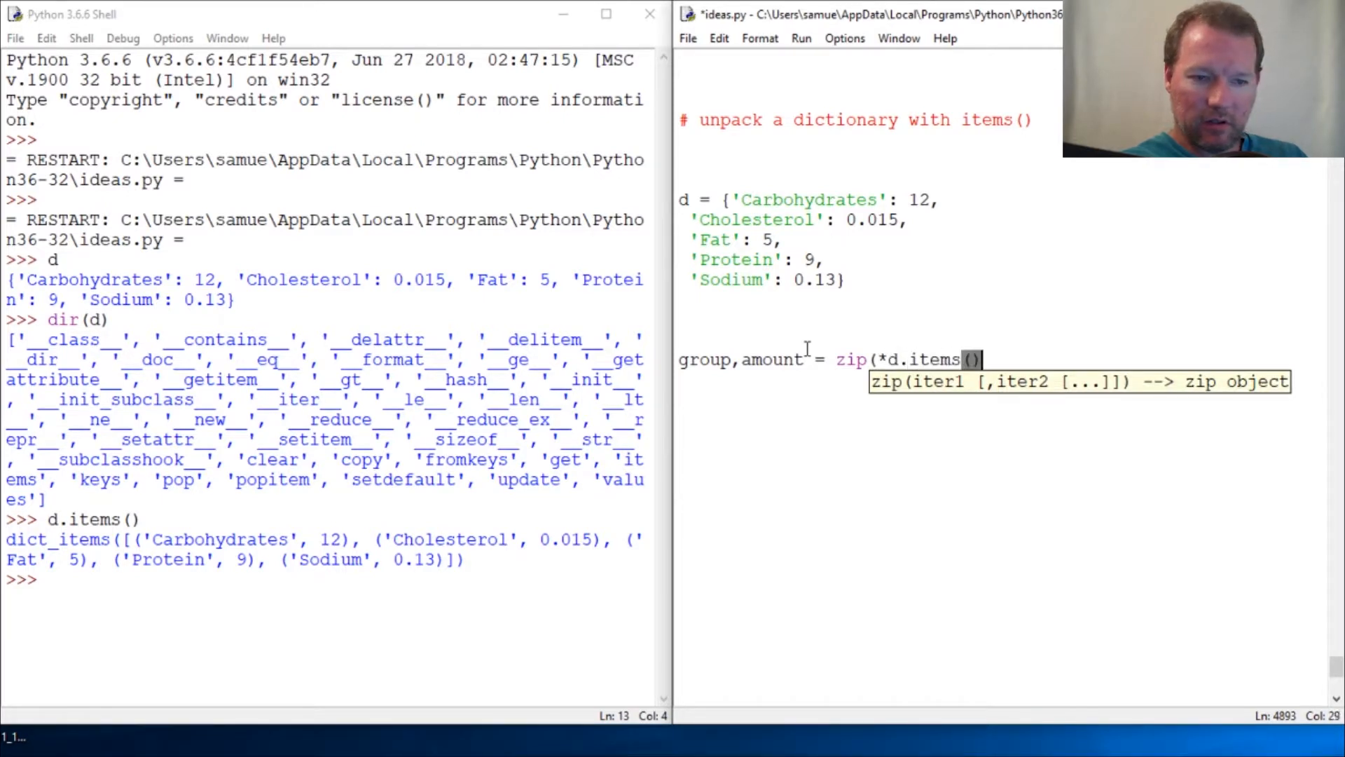
pyautogui.write(')')
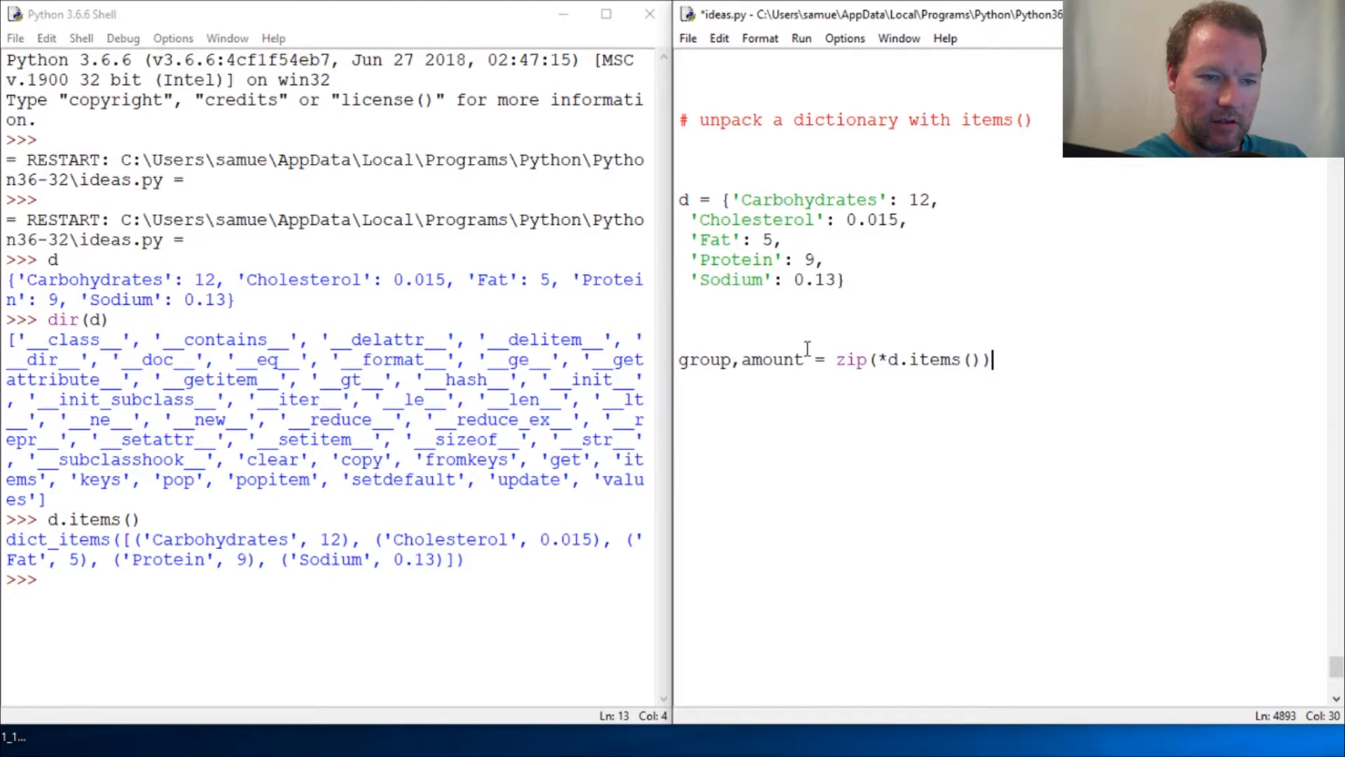
pyautogui.press('BackSpace')
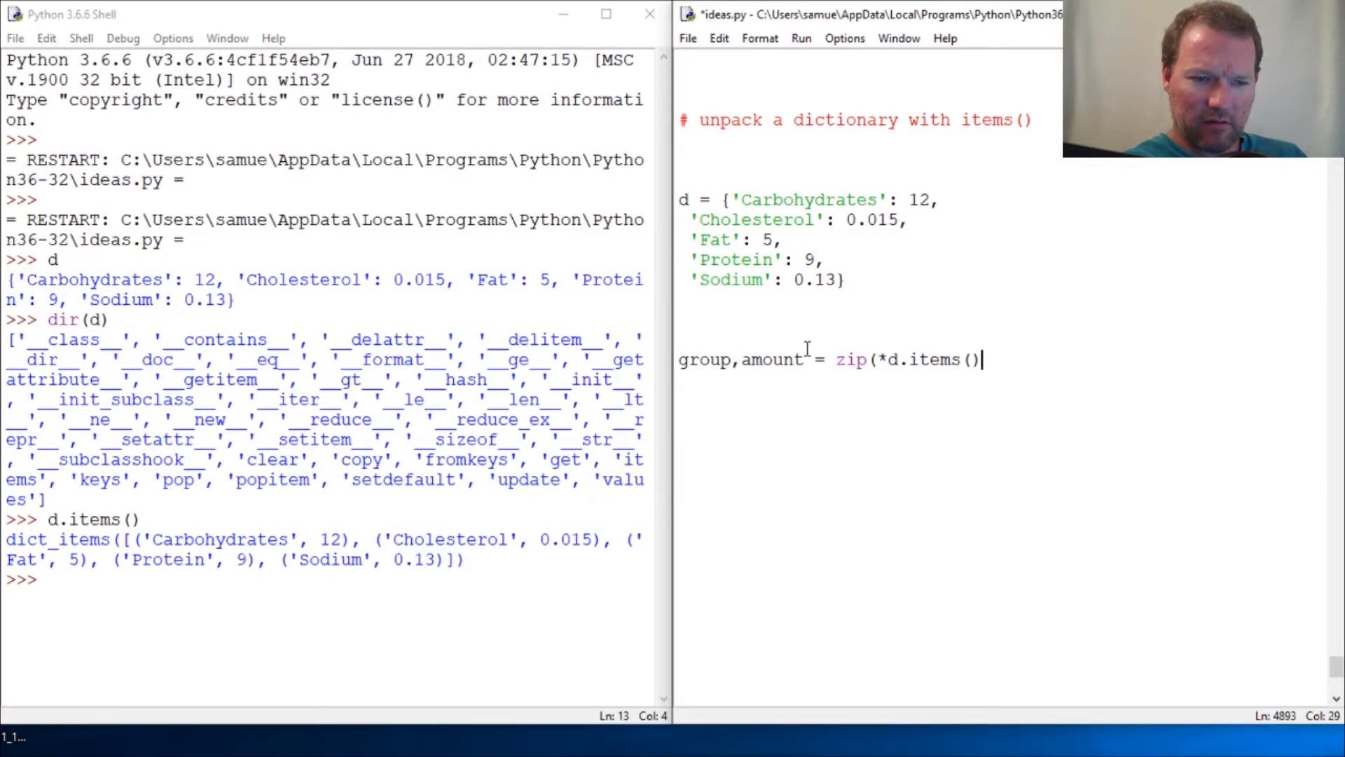
pyautogui.write(')')
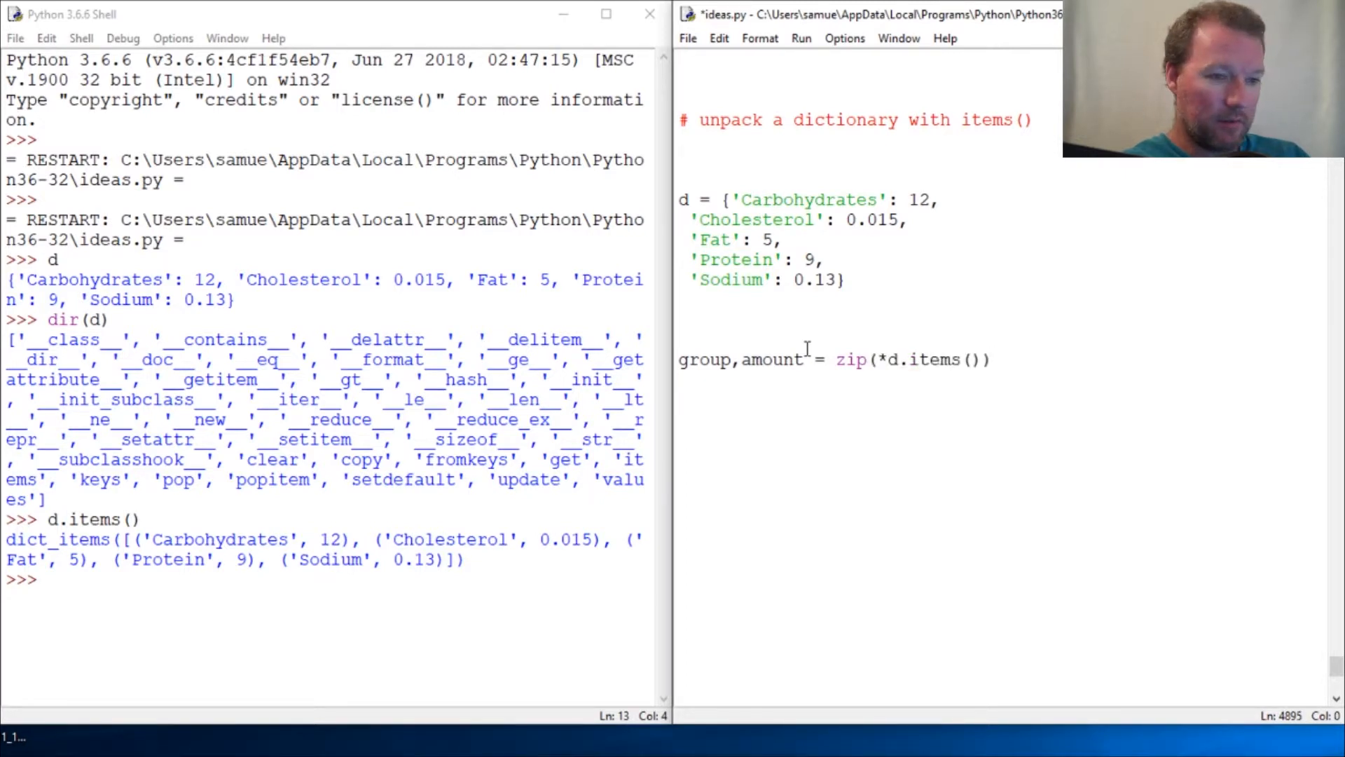
# Step: Rerun ideas.py and display group and amount in the shell
pyautogui.press('F5')
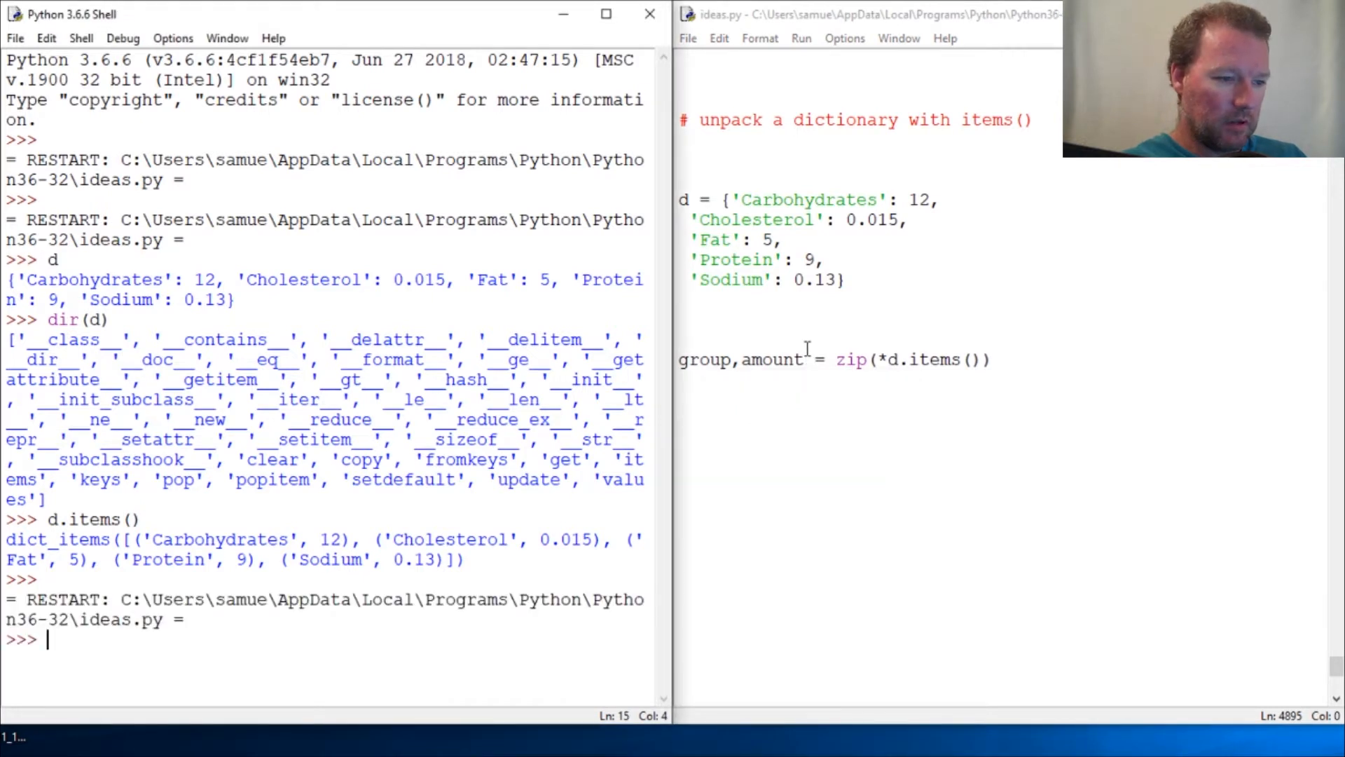
pyautogui.write('gou')
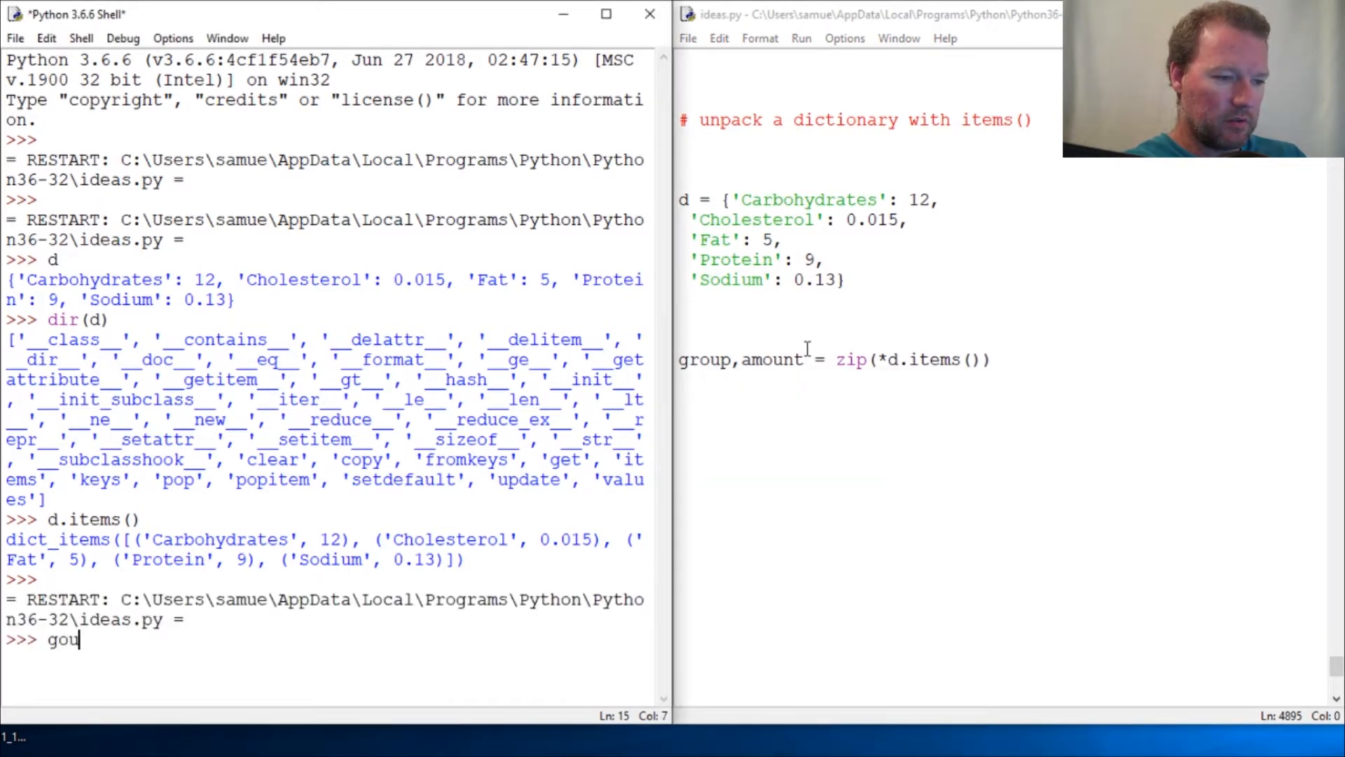
pyautogui.write('roup')
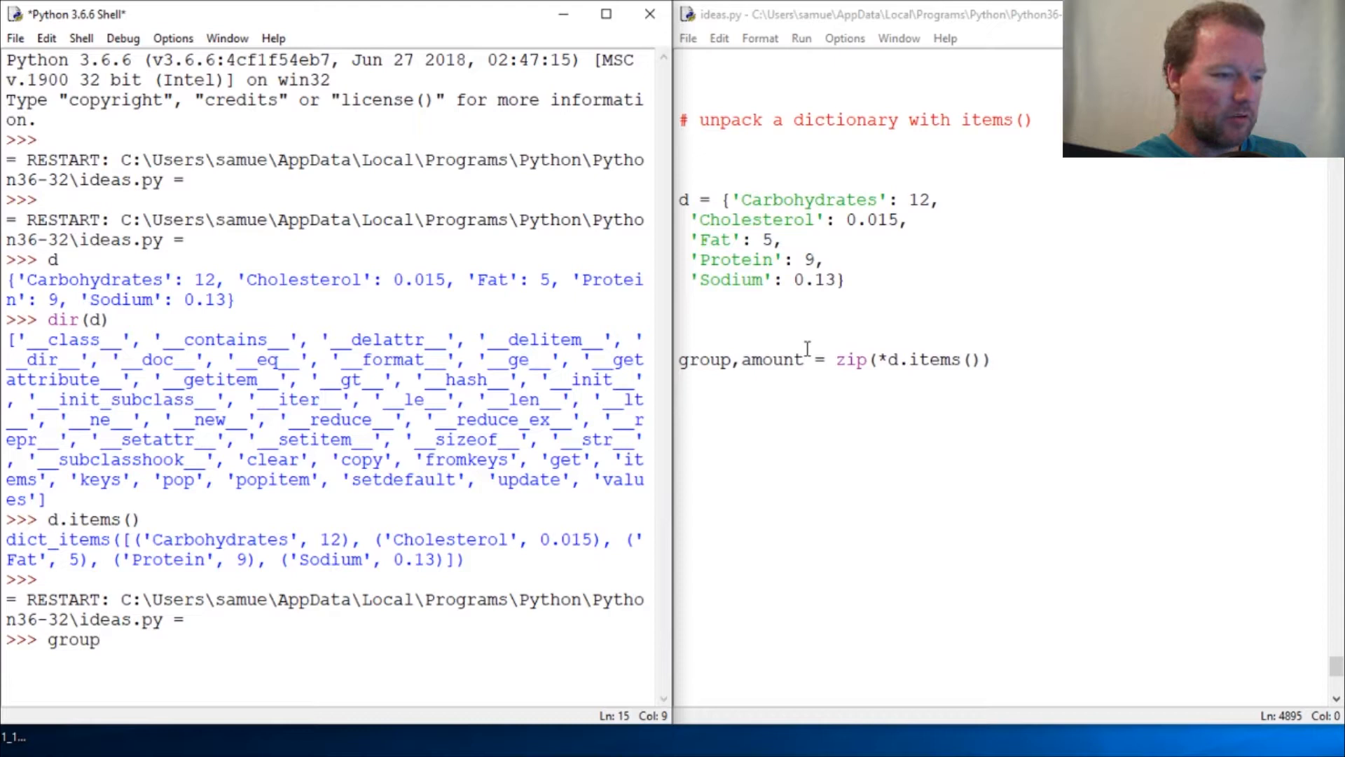
pyautogui.write('amount')
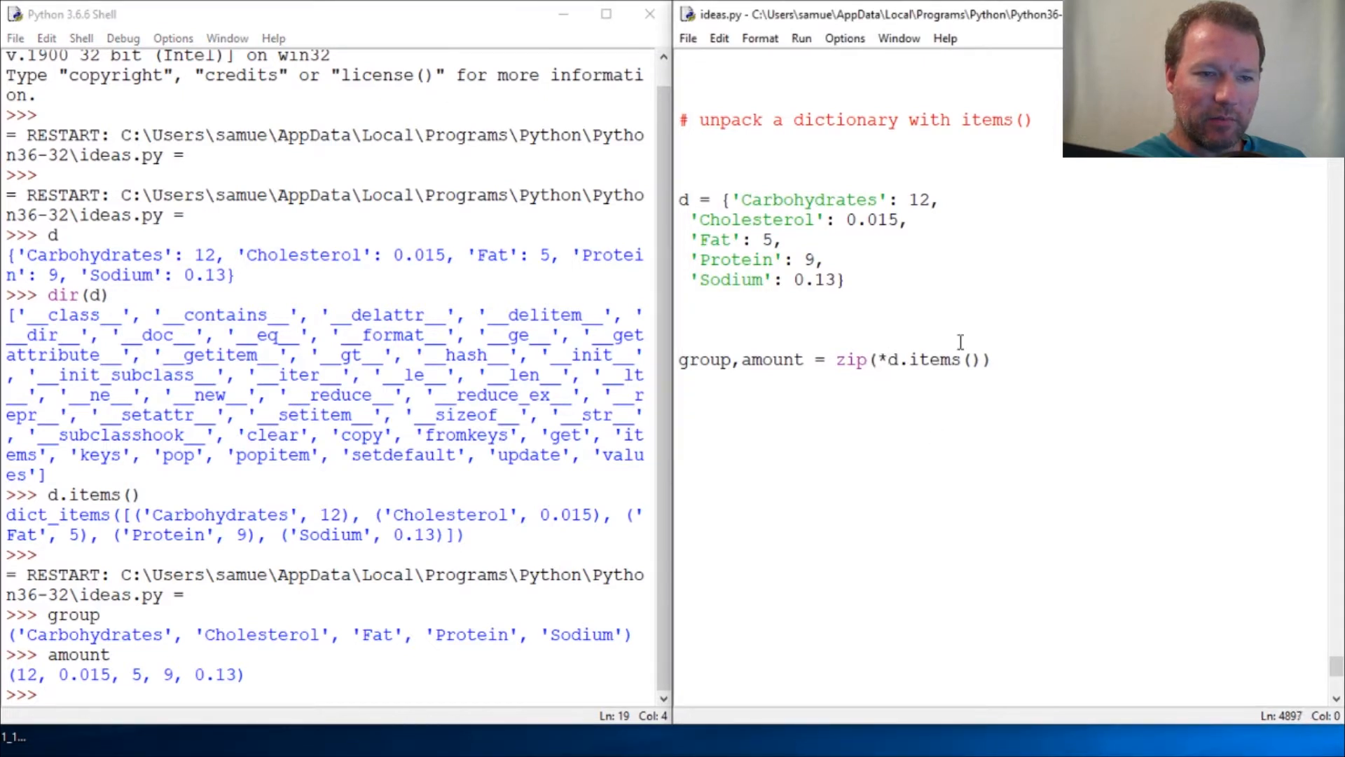
pyautogui.doubleClick(994, 119)
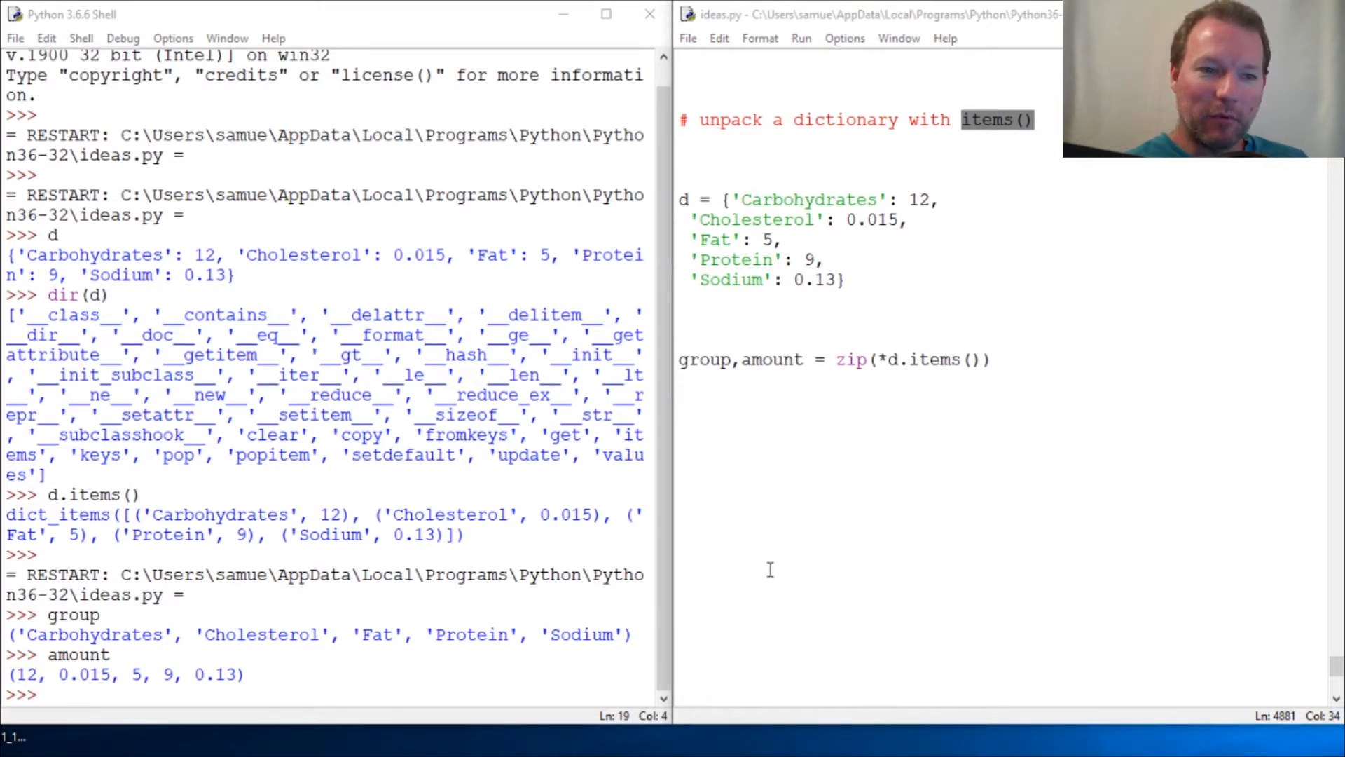
pyautogui.click(952, 119)
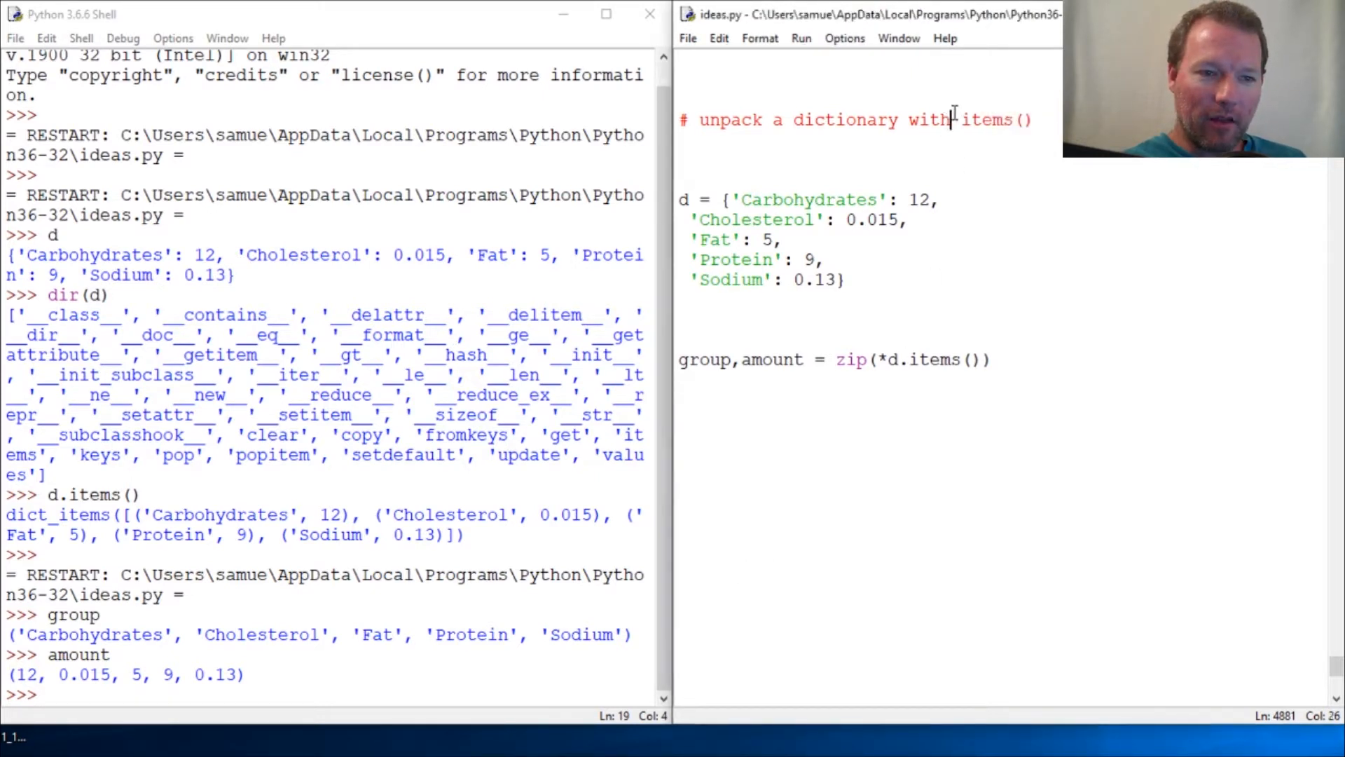
pyautogui.doubleClick(844, 120)
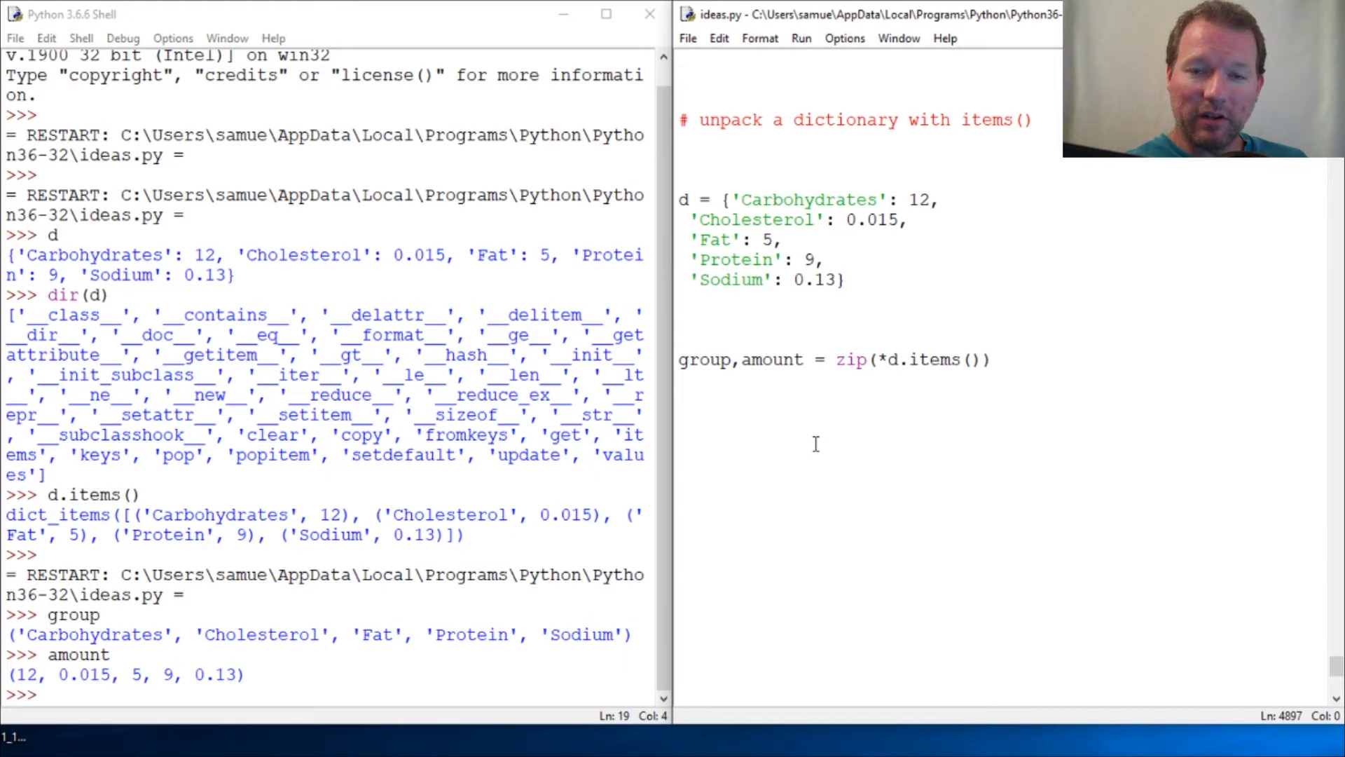
pyautogui.click(679, 440)
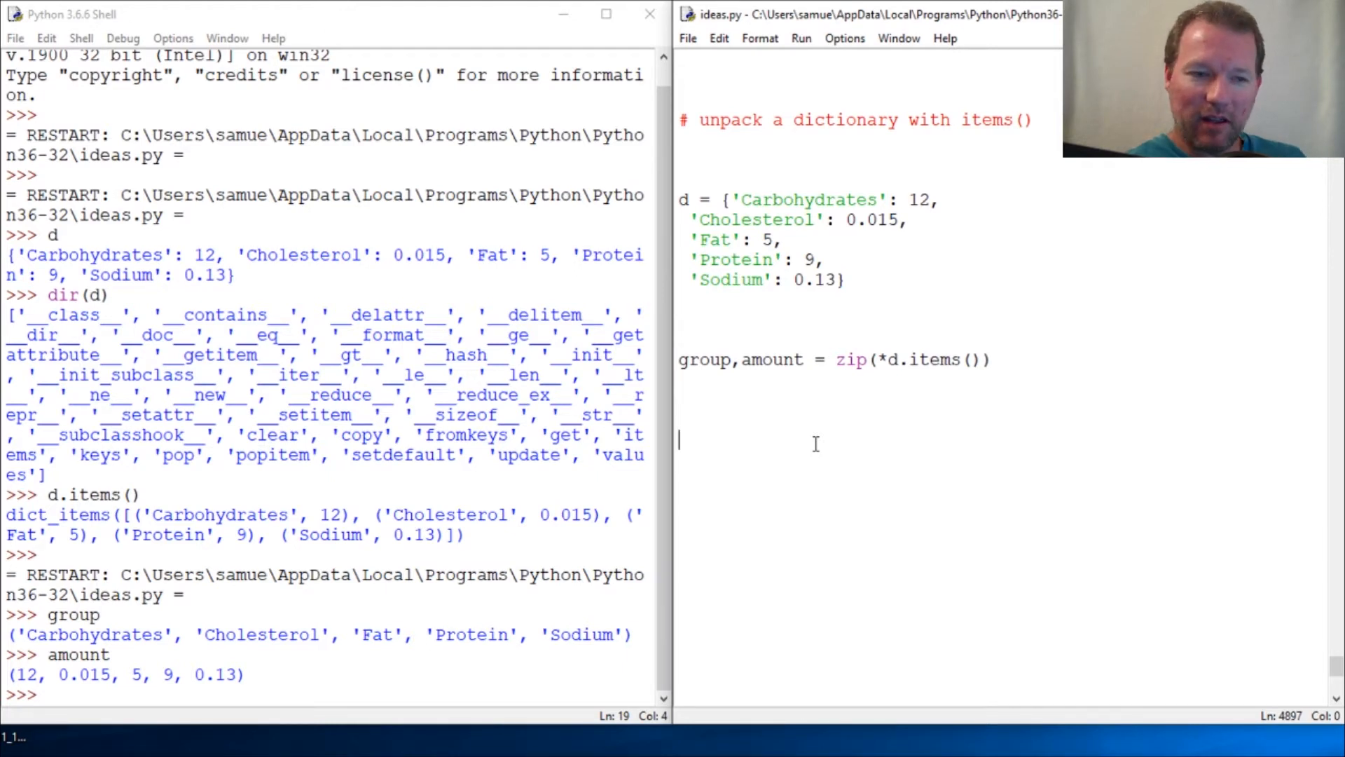